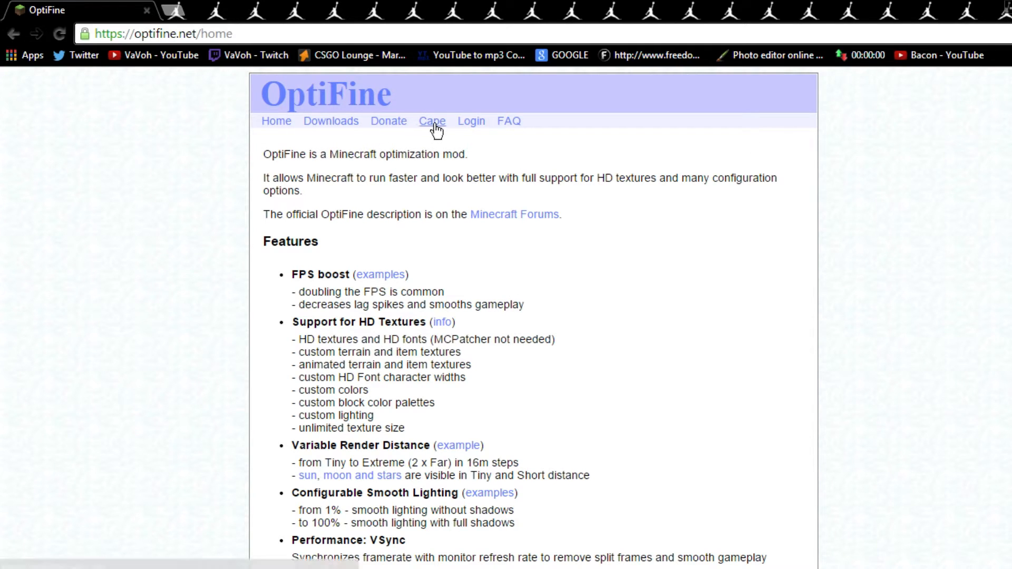
- Go to the Cape page and choose Banner as the new cape design
left_click(433, 121)
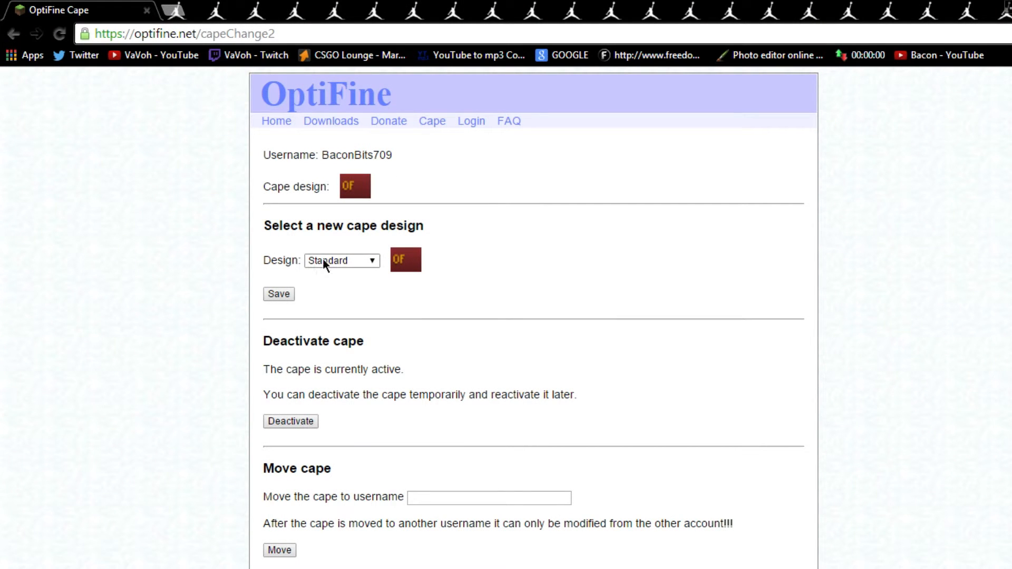
left_click(341, 261)
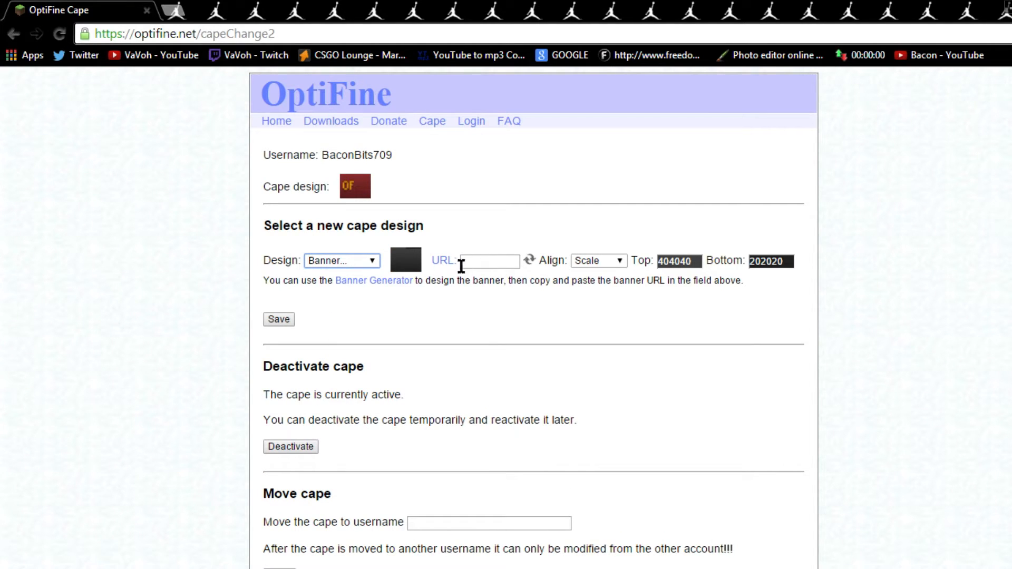
mouse_move(342, 287)
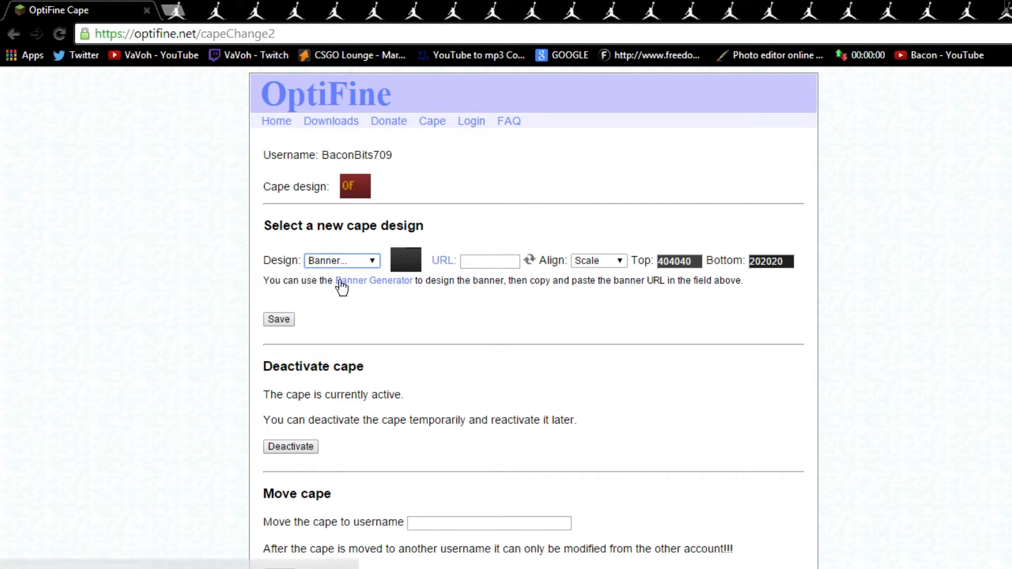
mouse_move(367, 287)
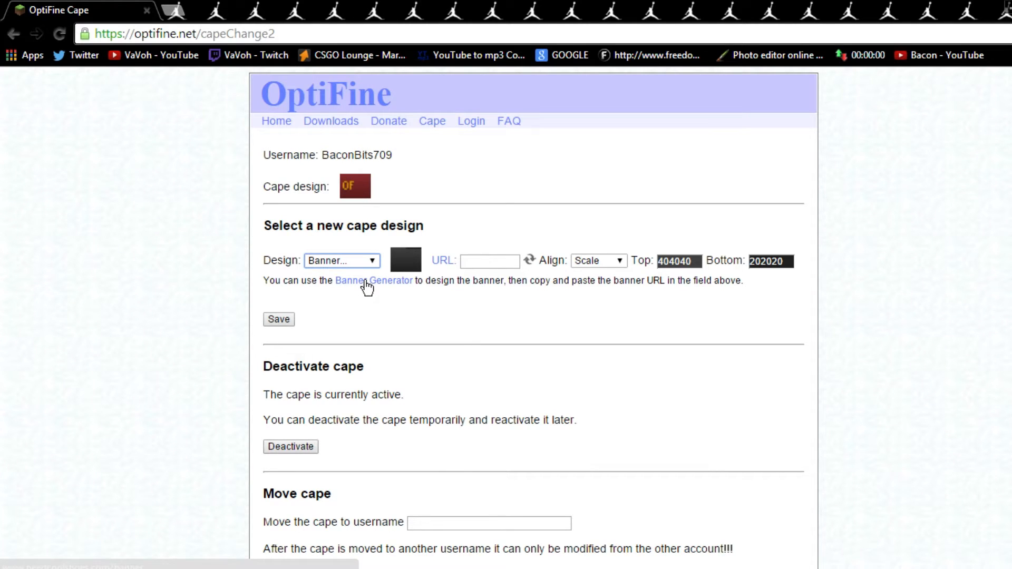
- Launch the Banner Generator and add a dark gray gradient layer to the blank banner
left_click(373, 281)
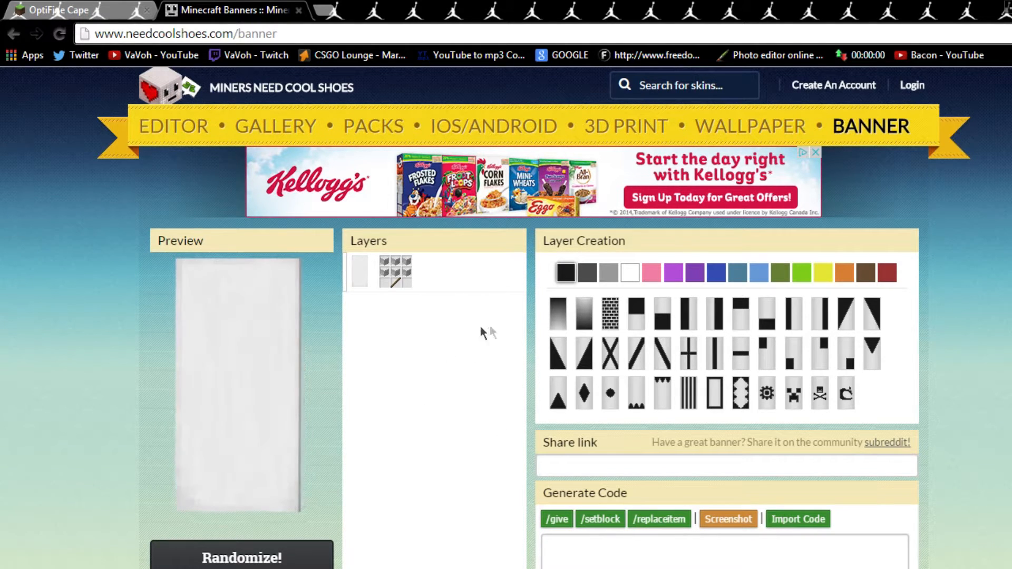
mouse_move(514, 354)
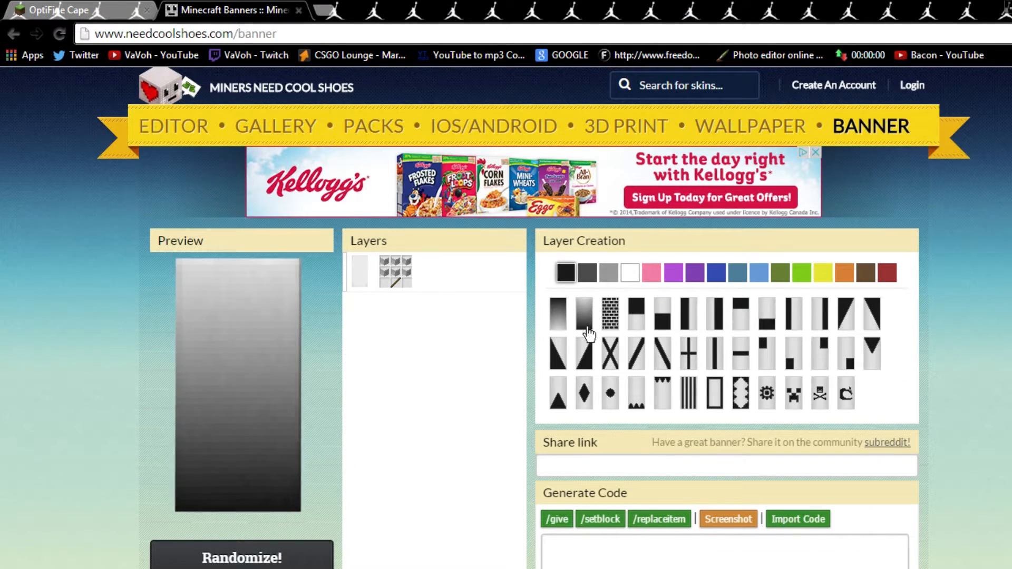
left_click(610, 355)
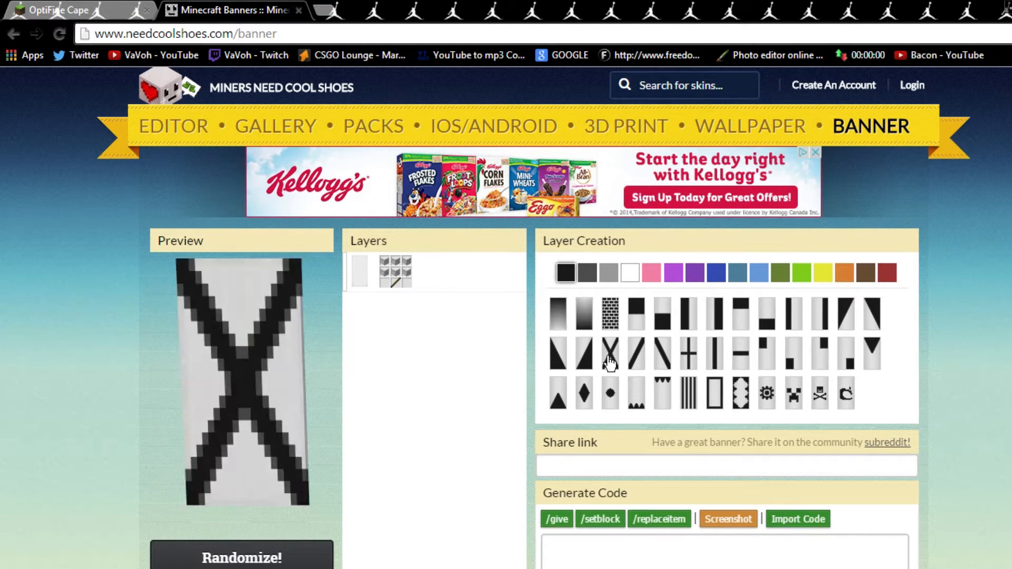
left_click(557, 315)
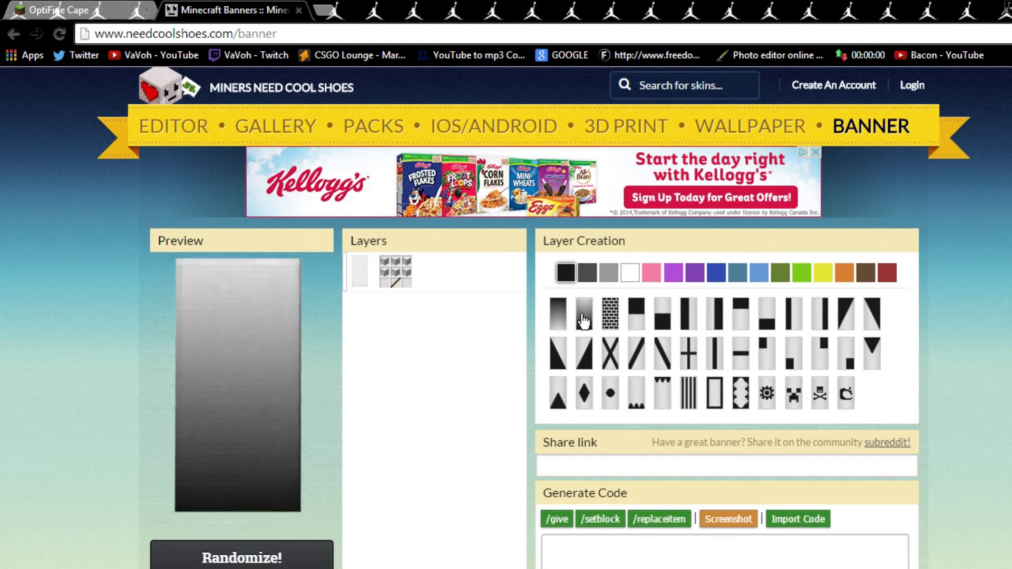
left_click(608, 314)
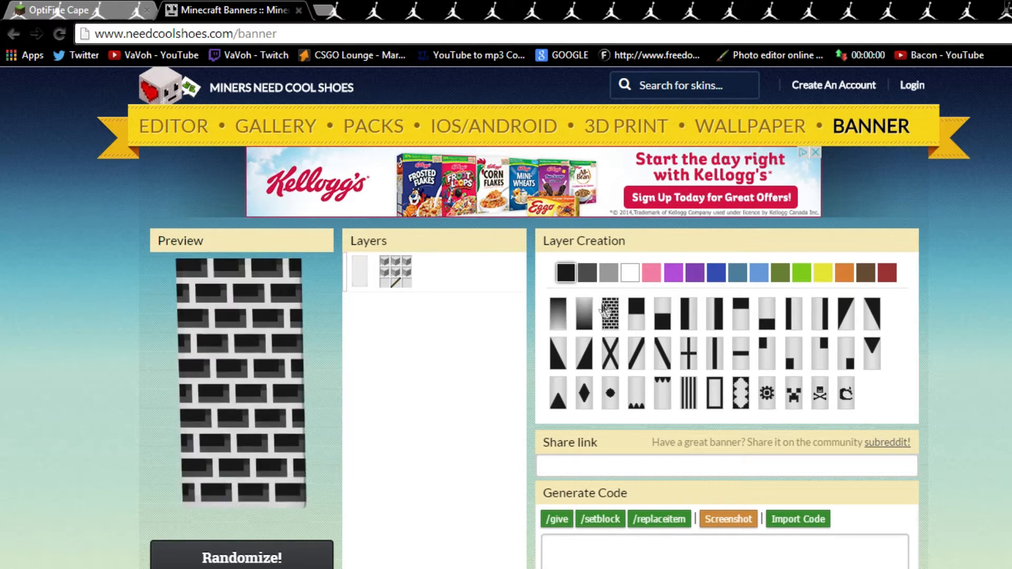
left_click(586, 272)
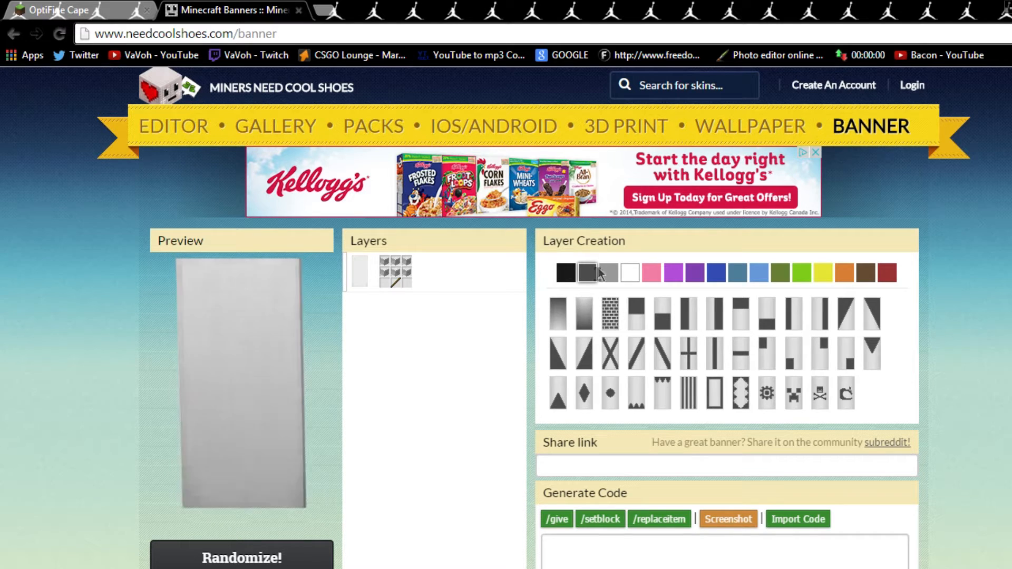
left_click(629, 272)
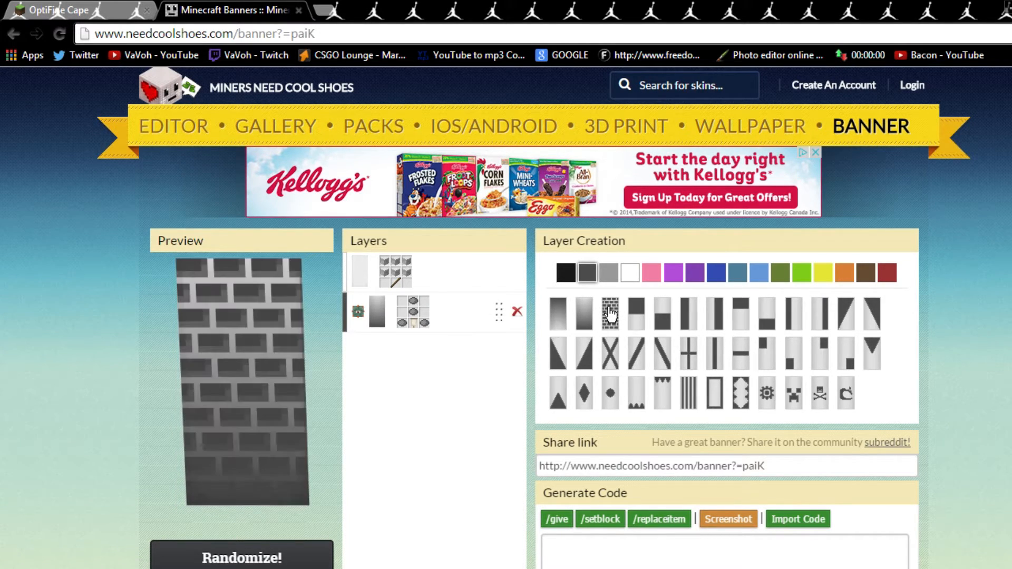
- Add a skull and crossbones emblem layer to the banner
left_click(820, 394)
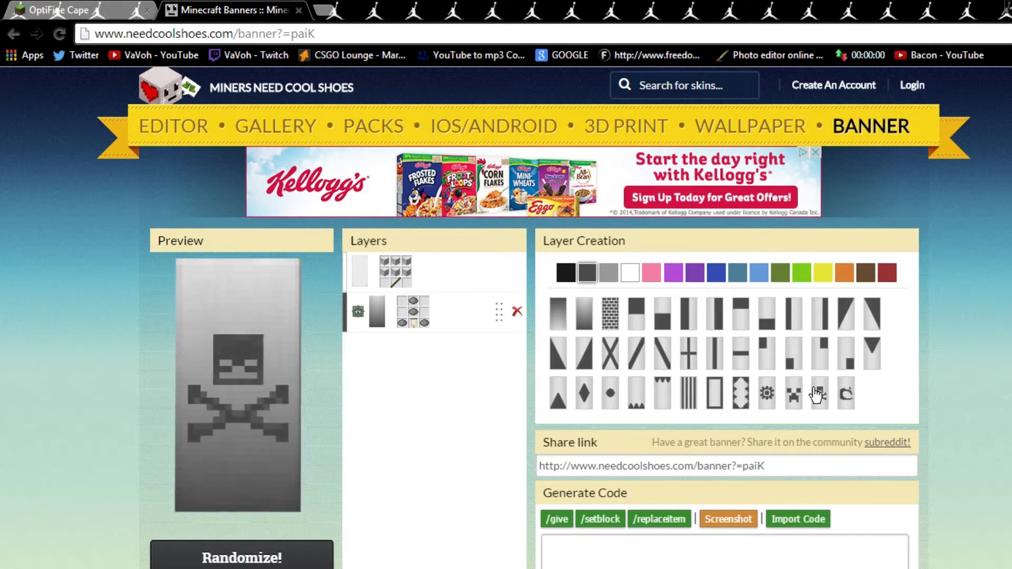
left_click(767, 394)
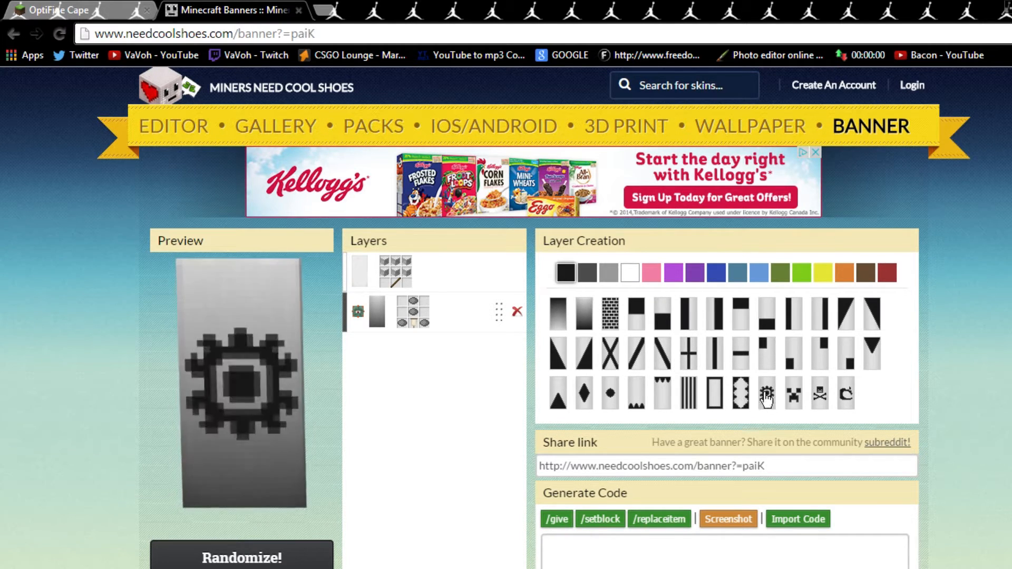
left_click(846, 394)
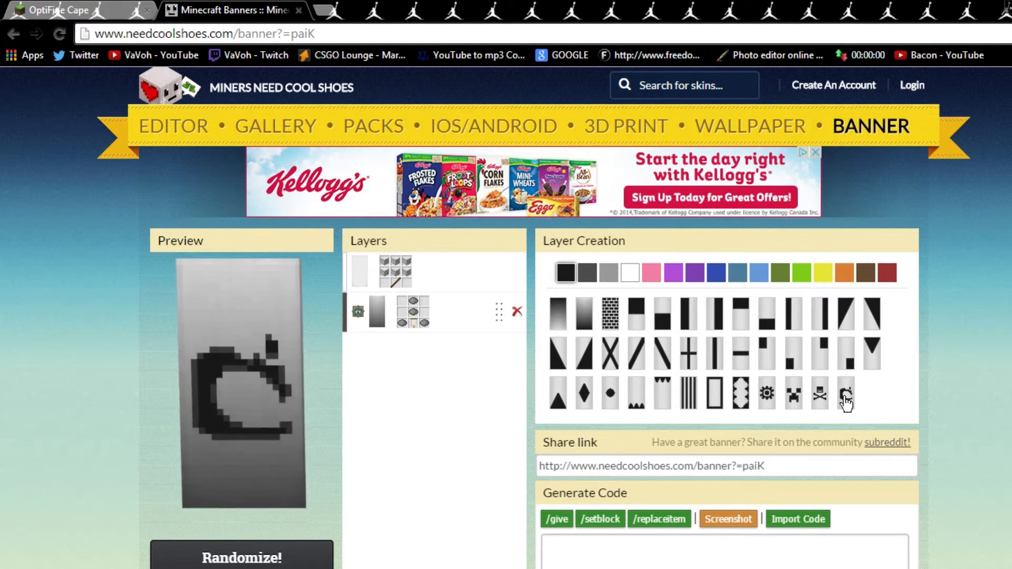
left_click(820, 394)
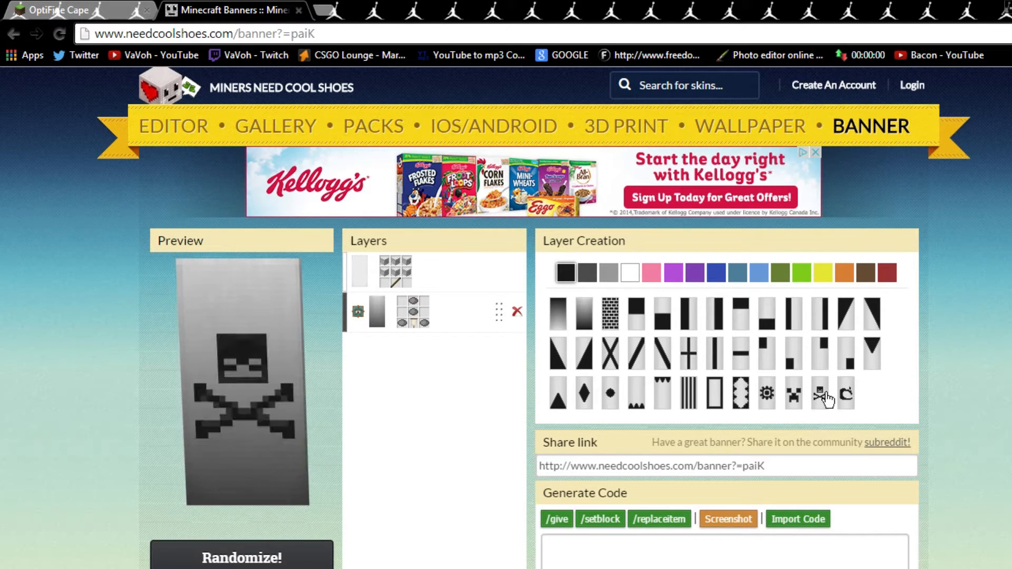
left_click(820, 394)
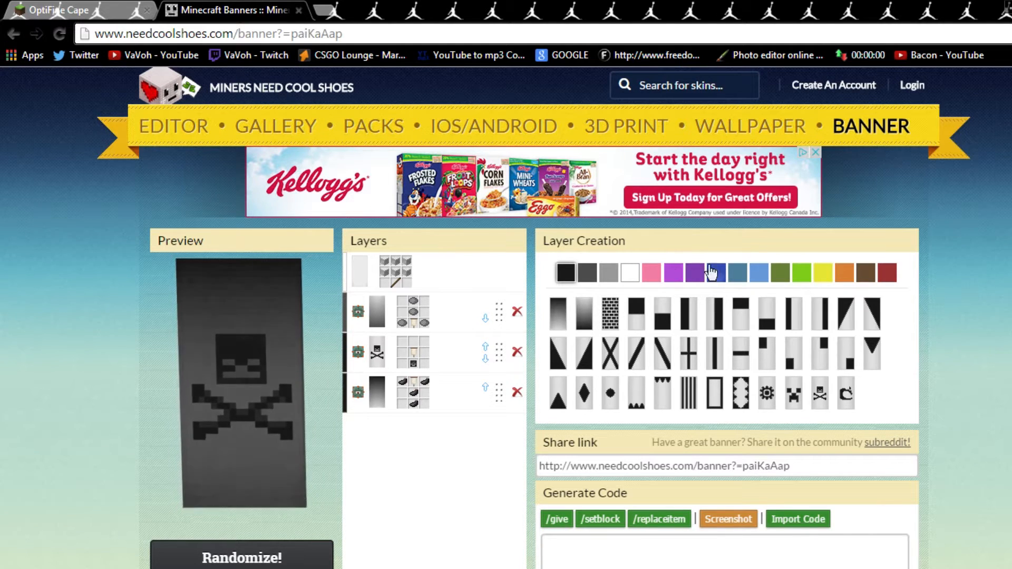
- Add more dark gradient layers and a jagged white edge along the bottom
left_click(650, 272)
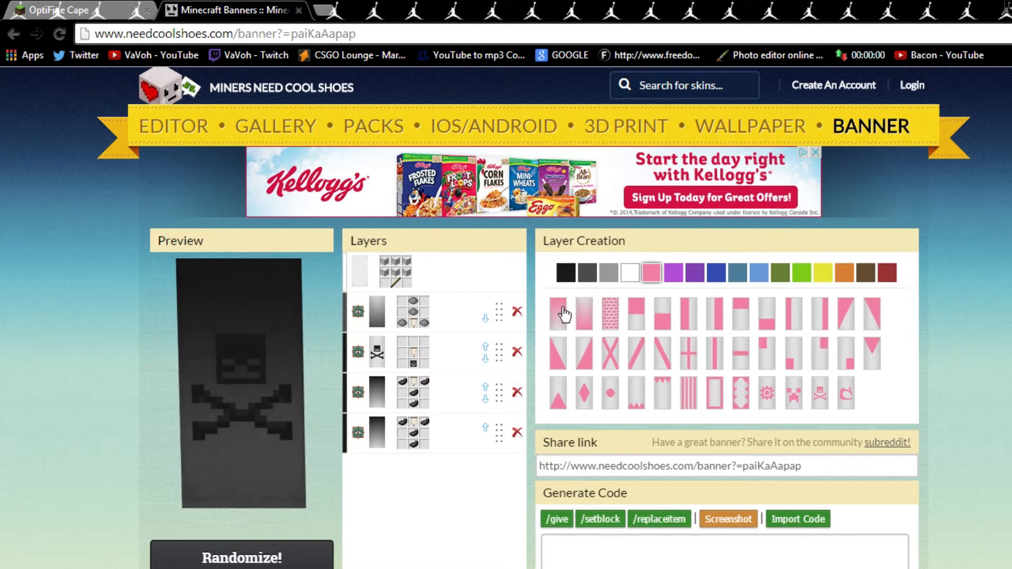
left_click(565, 272)
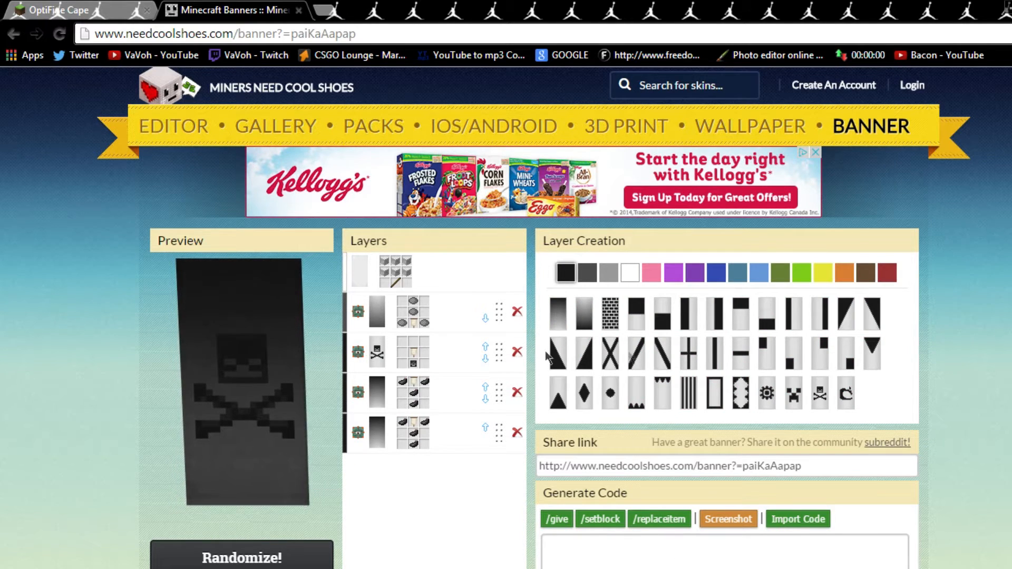
left_click(629, 272)
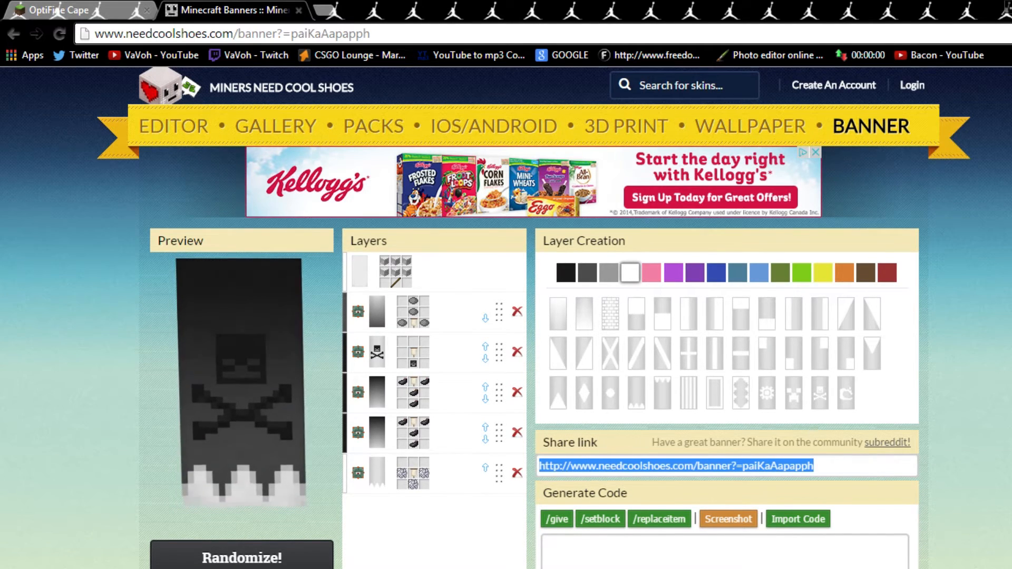
scroll("down", 3)
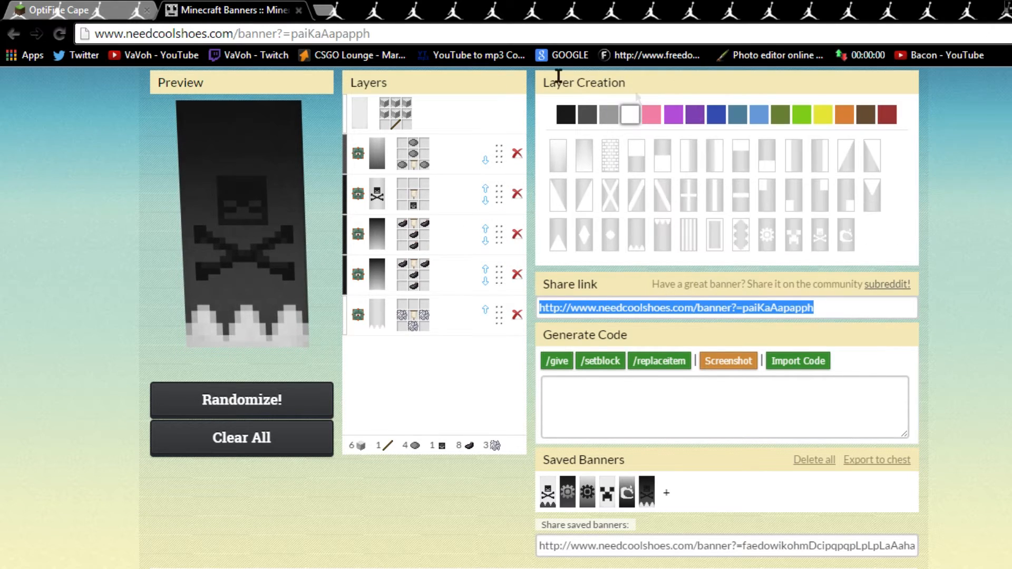
- Return to the OptiFine cape page with the banner share link copied
left_click(65, 10)
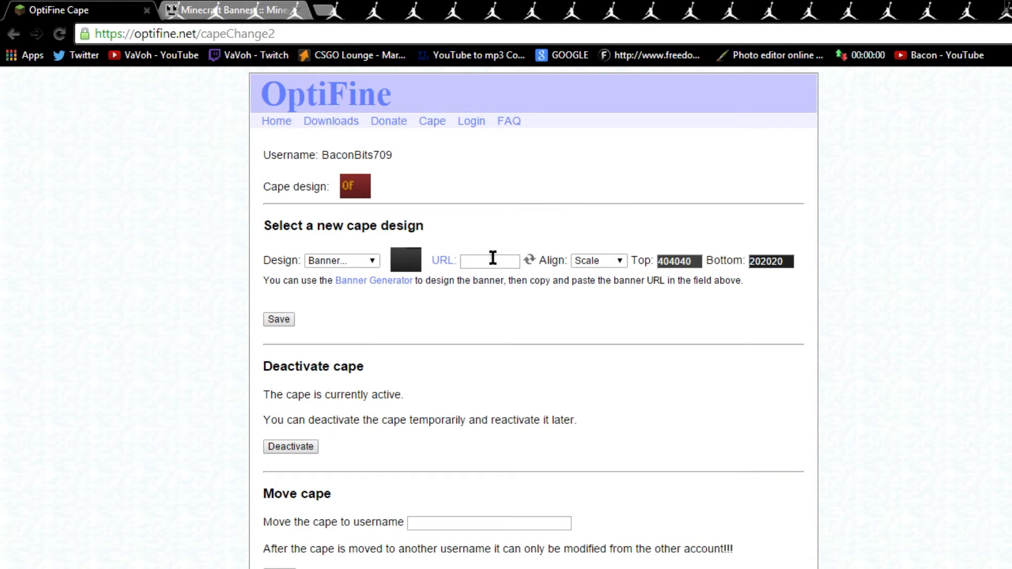
- Paste the needcoolshoes banner link as the cape URL, save it and go back to the cape page
right_click(489, 260)
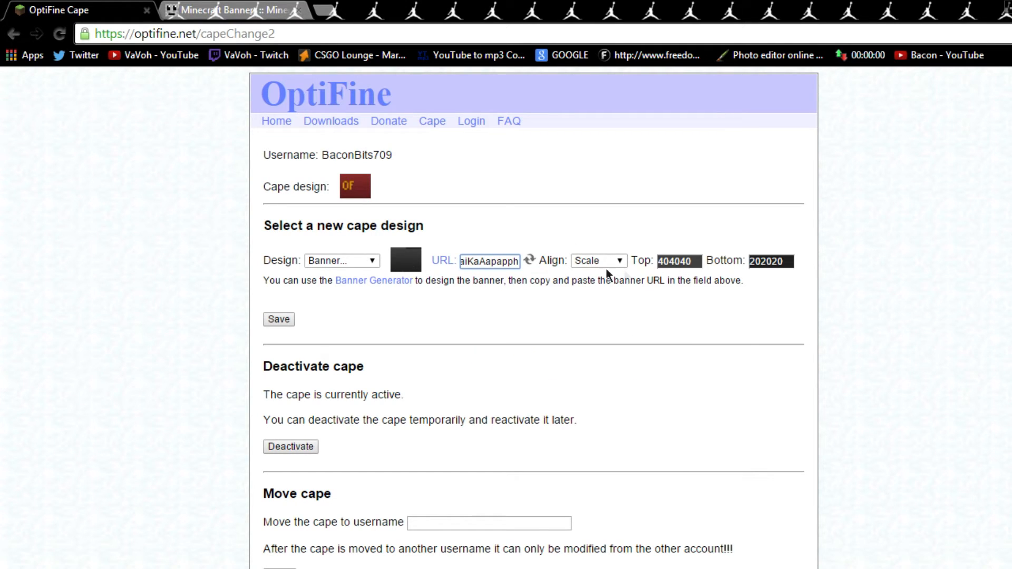
type("http://www.ne")
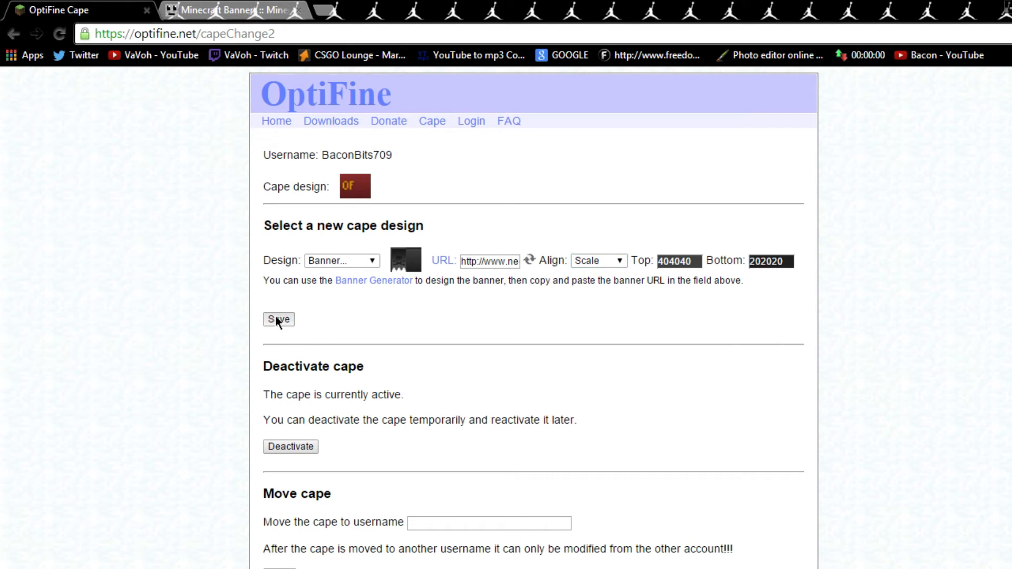
left_click(279, 319)
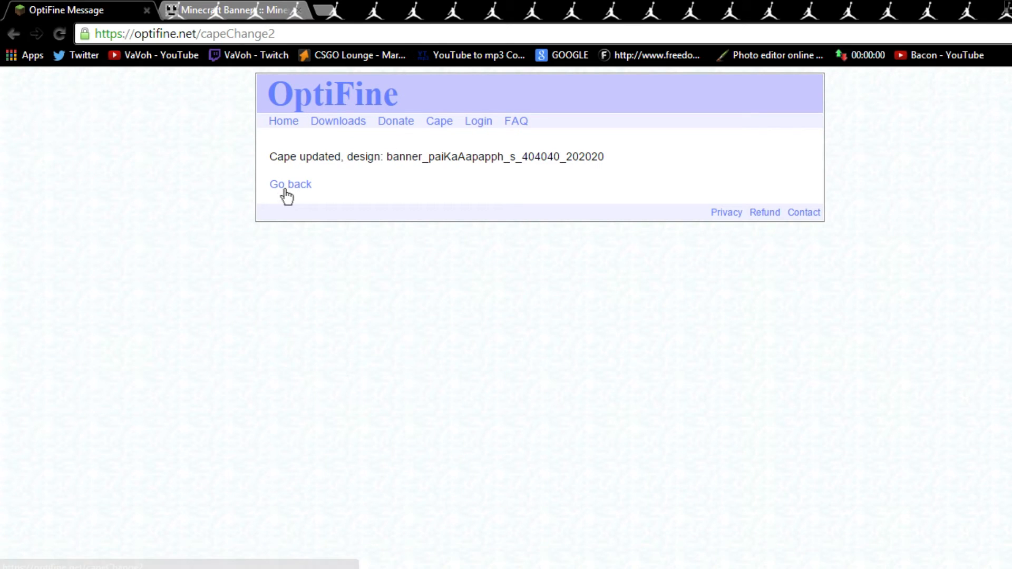
left_click(290, 183)
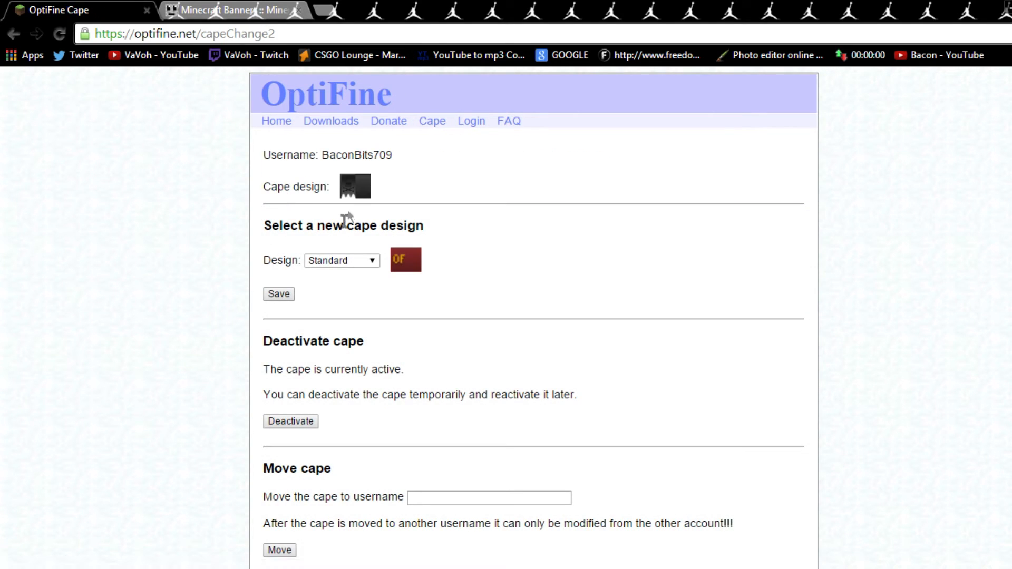